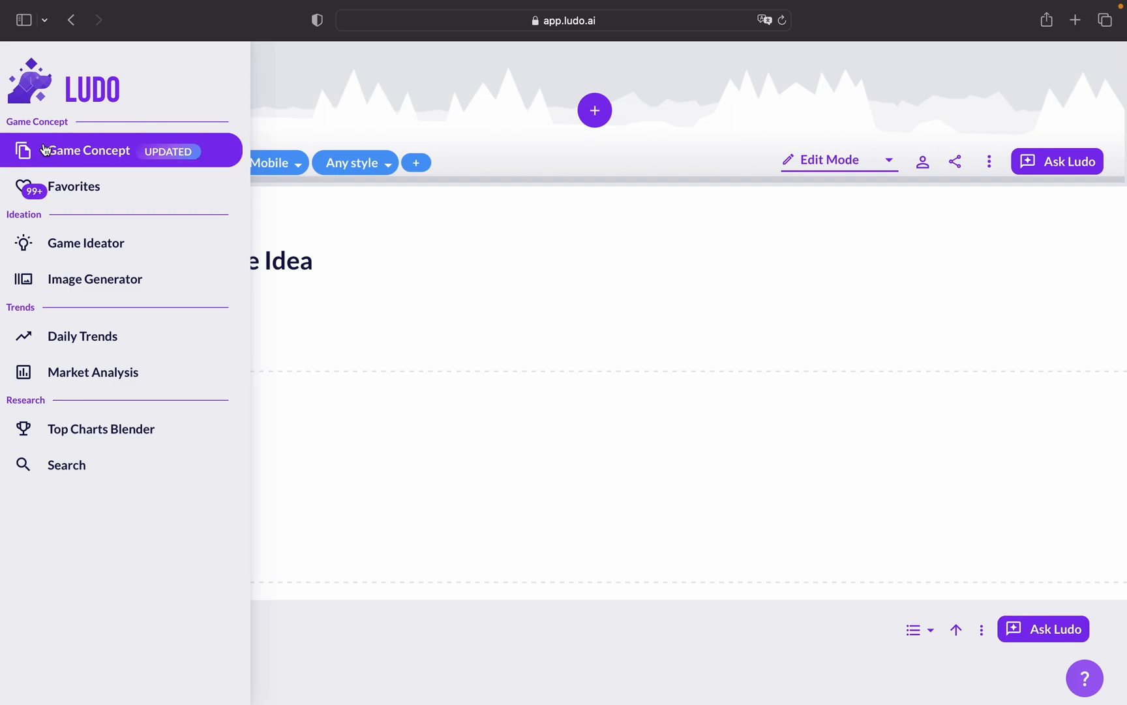
- Create a new game concept and bring up the addable section types list
click(23, 19)
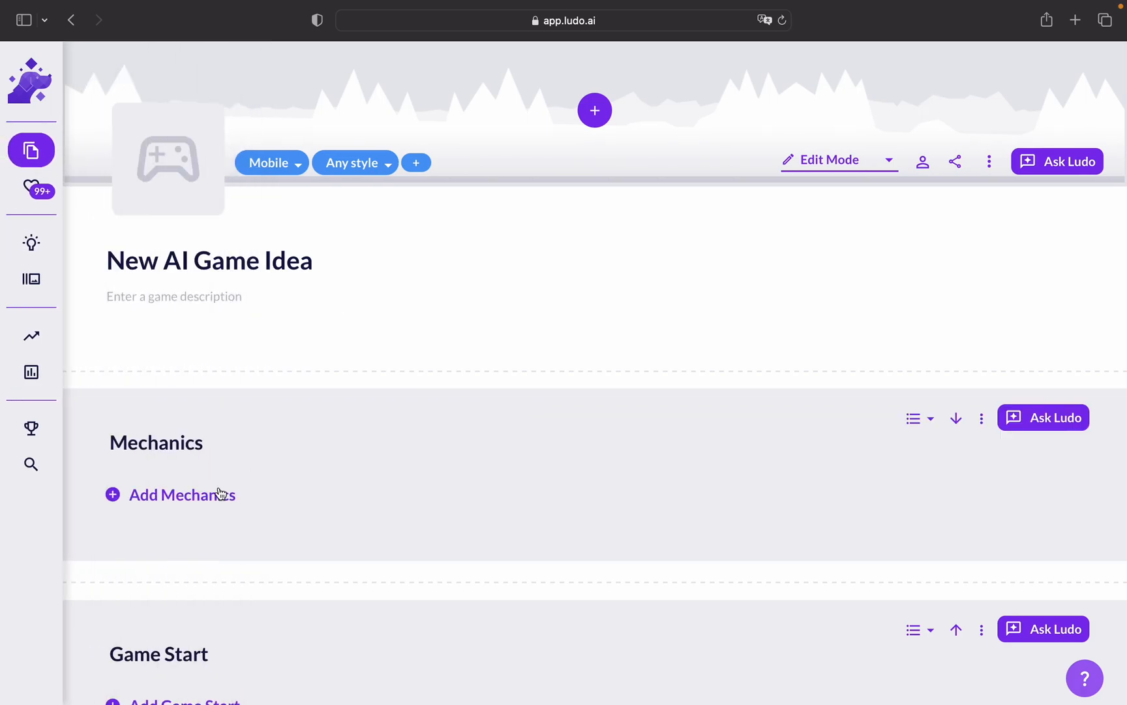
scroll(down, 3)
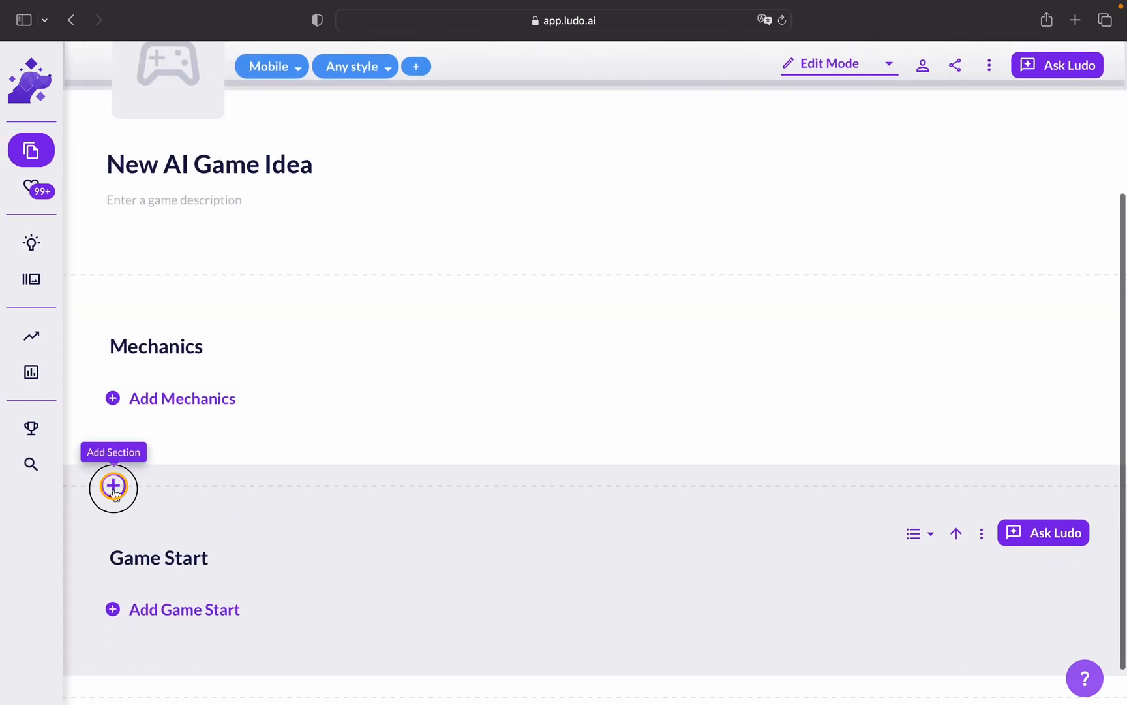
click(113, 486)
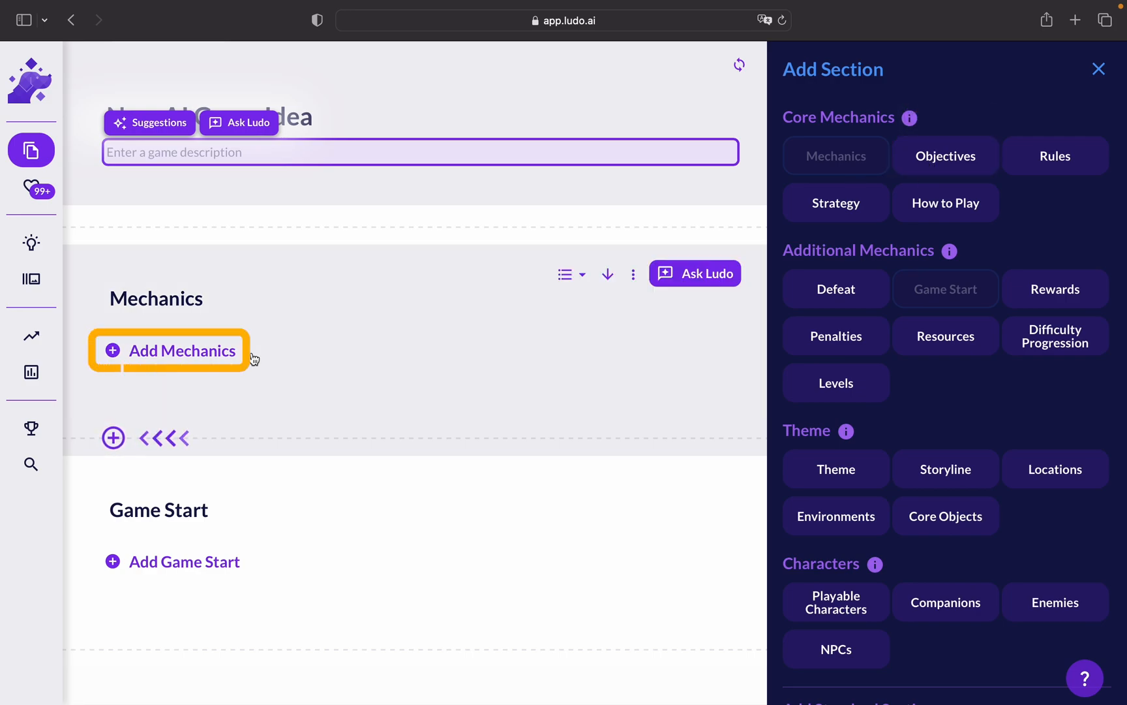
- Add the Option 1 operating-system time-limit puzzle mechanic to the Mechanics section
click(182, 351)
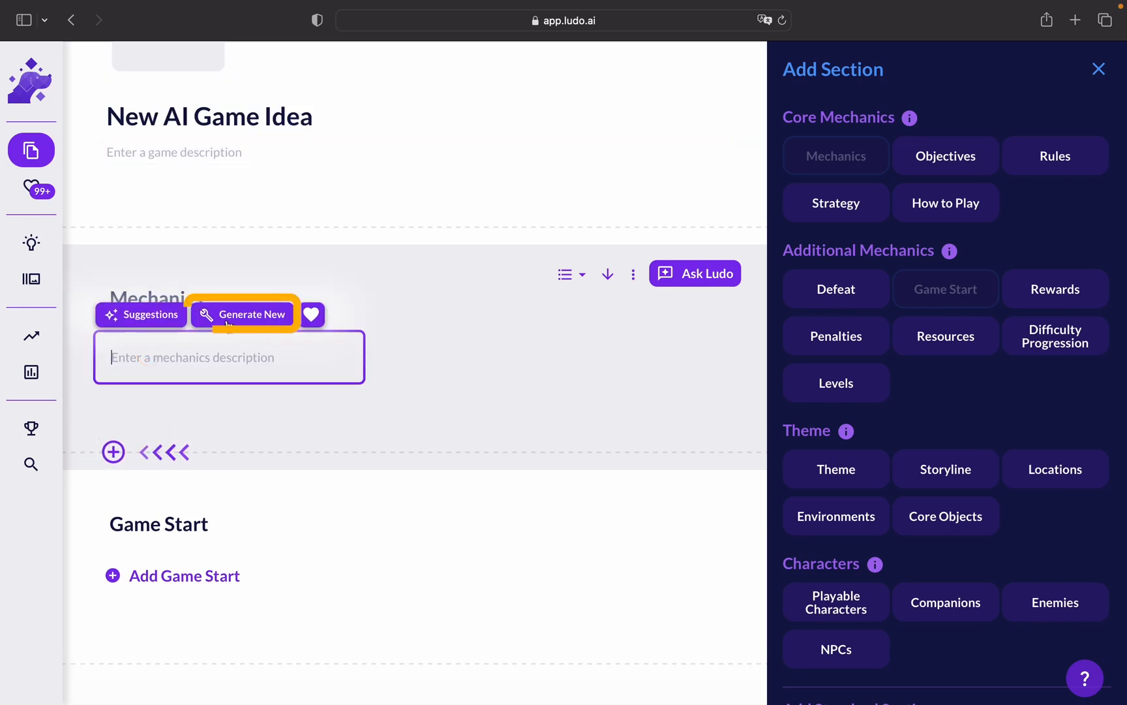
mouse_move(141, 314)
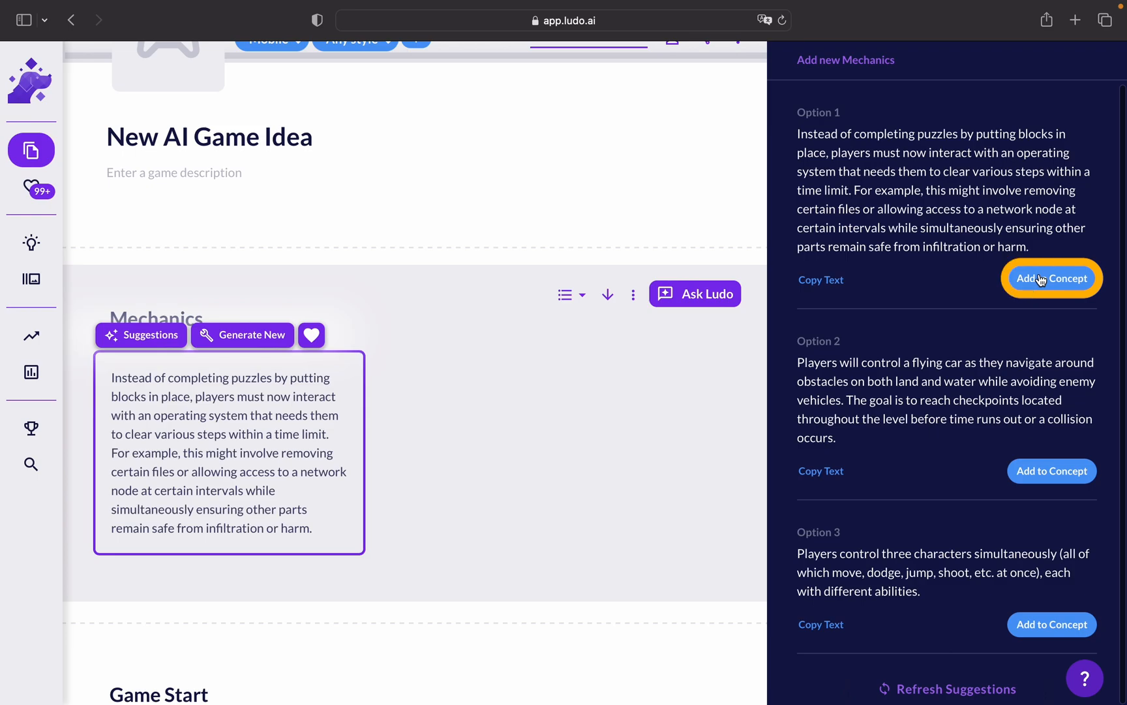
click(1051, 278)
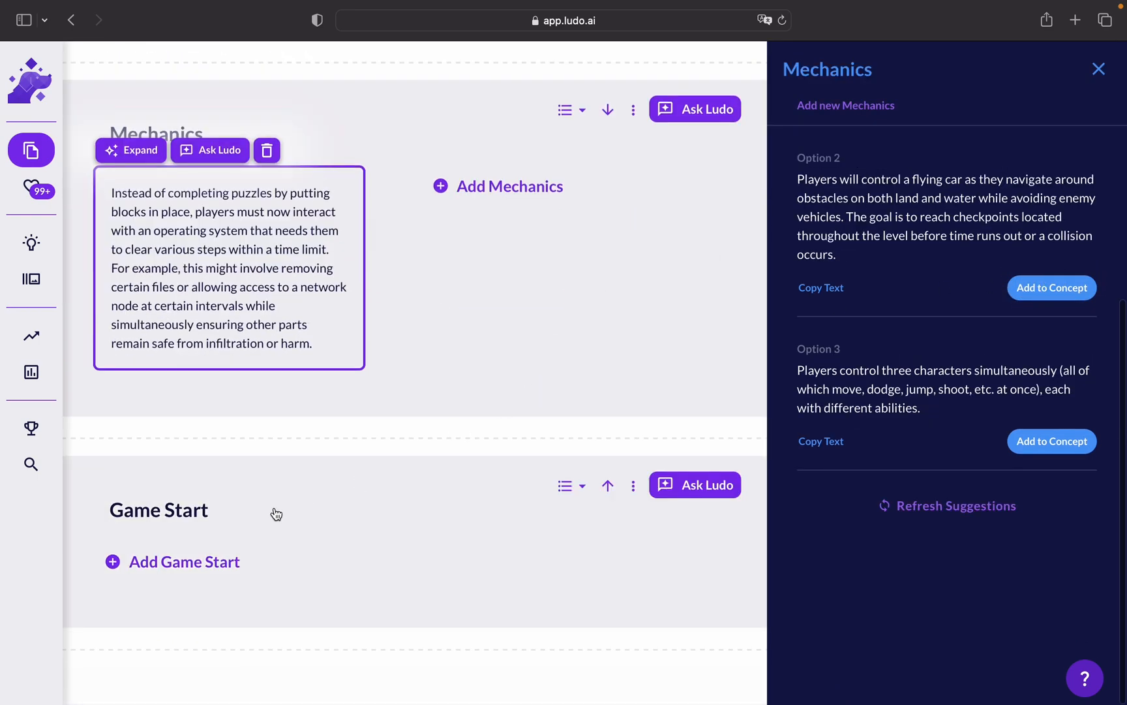
mouse_move(413, 499)
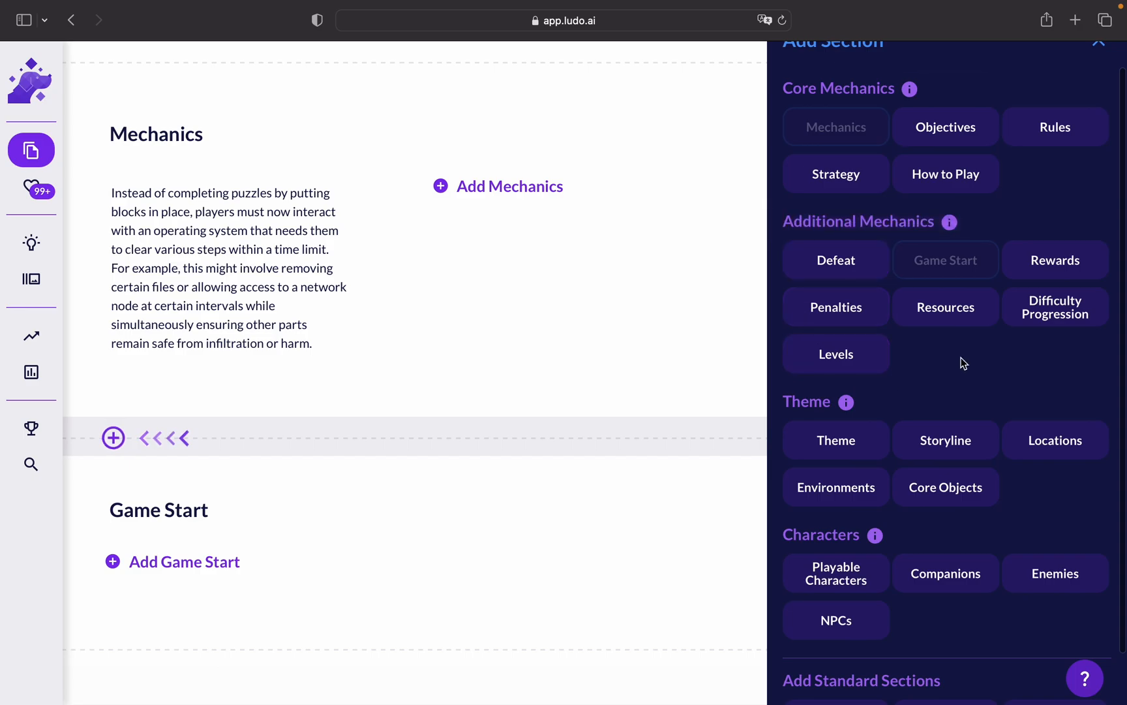
mouse_move(945, 126)
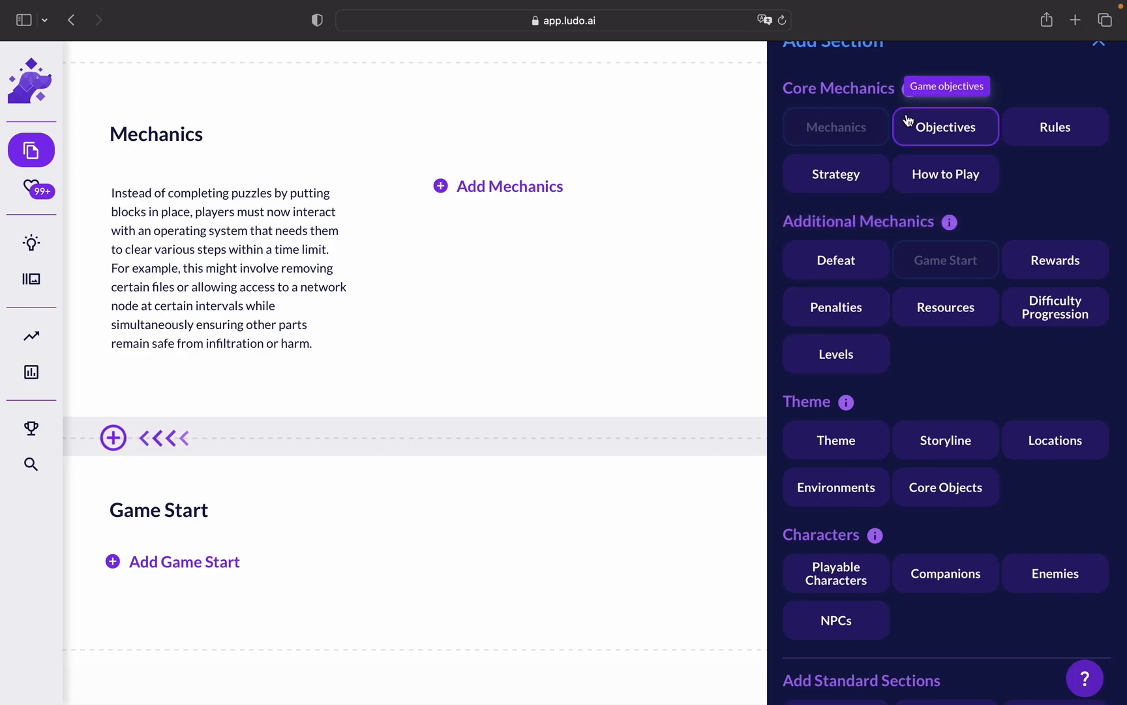
mouse_move(970, 241)
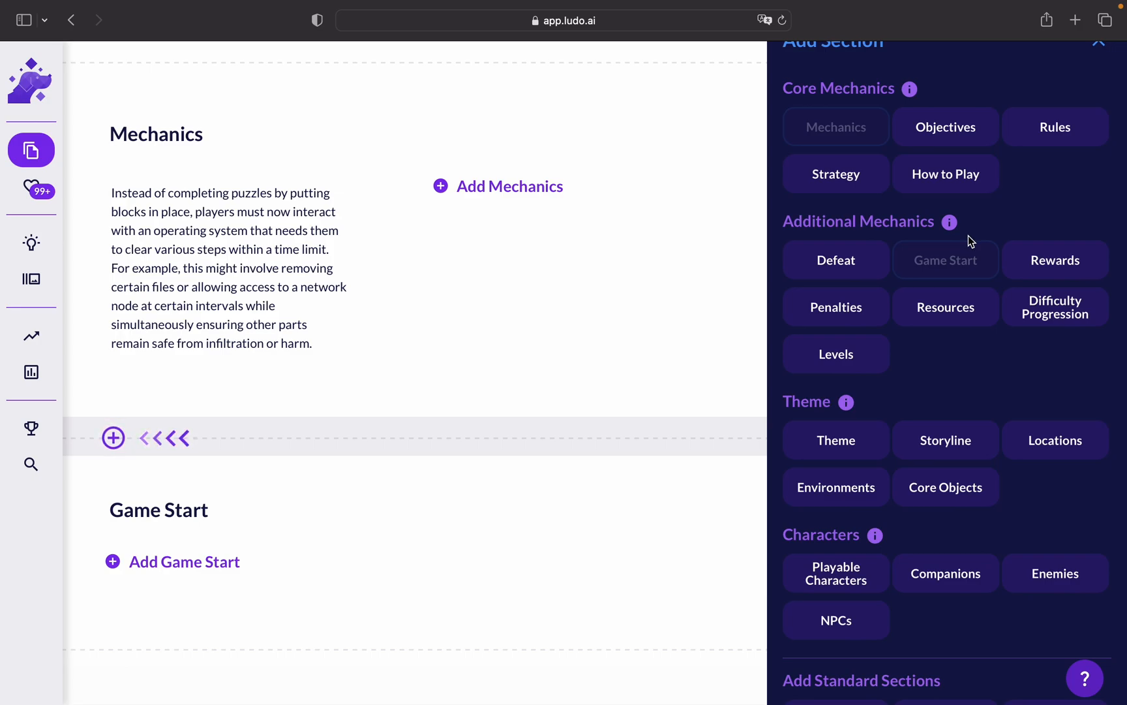
mouse_move(924, 241)
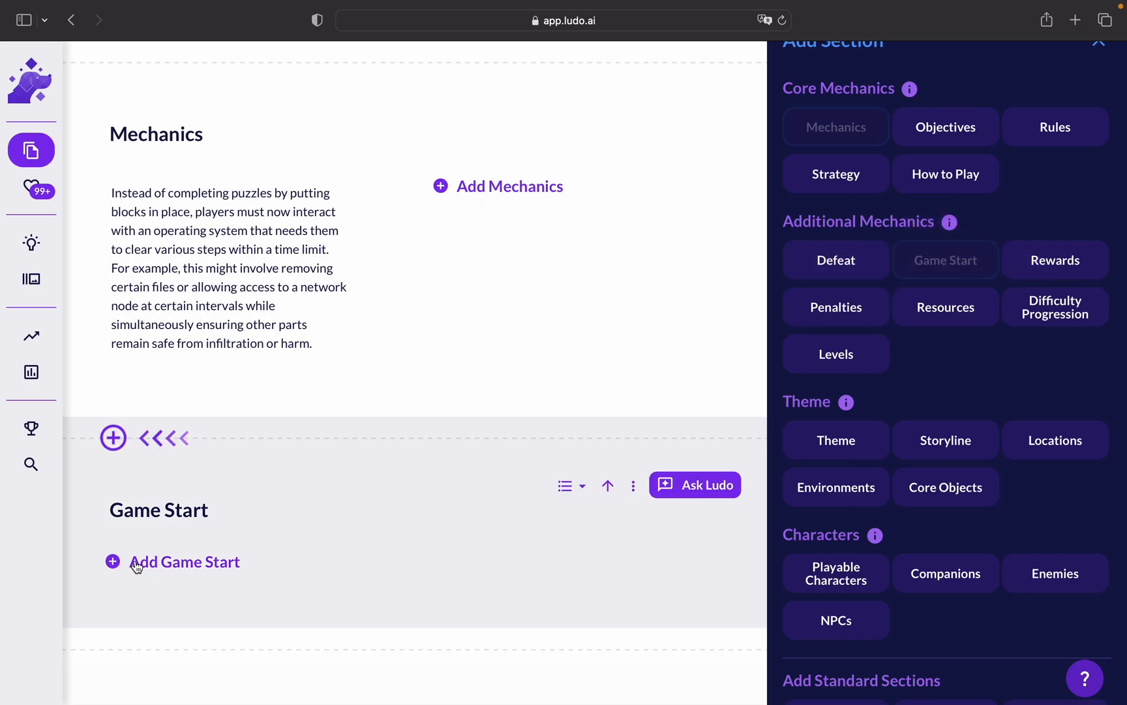
- Fill Game Start with Option 3's calm AI-office opening, then show addable sections
click(184, 562)
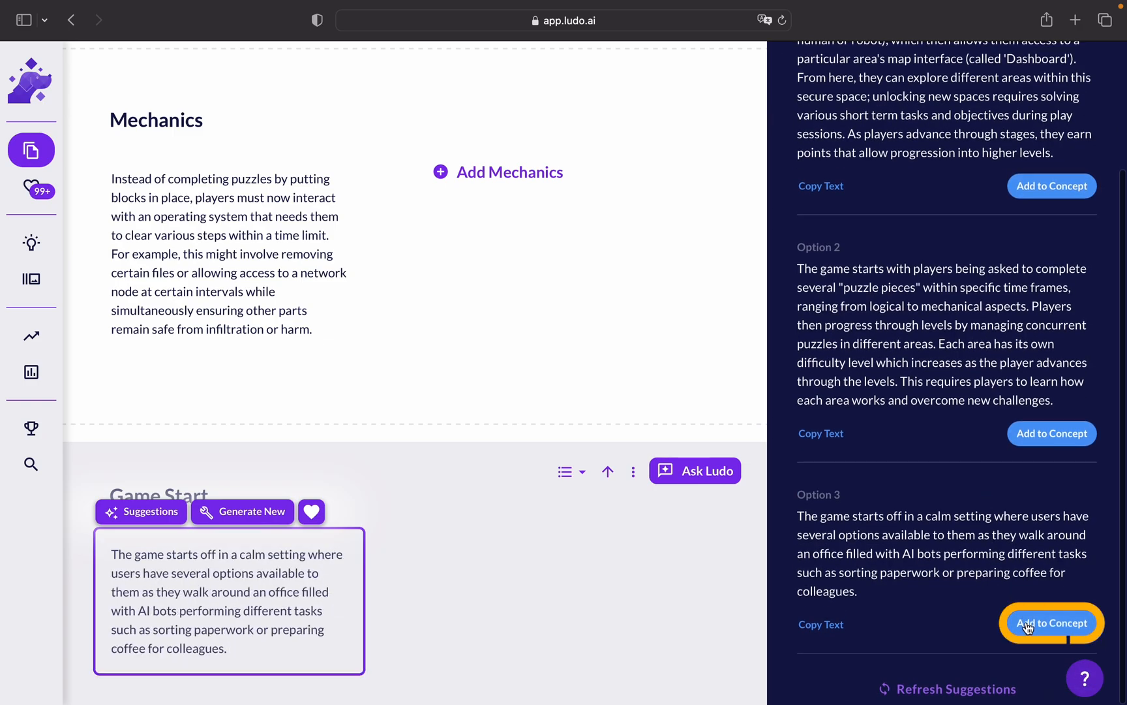
click(1050, 622)
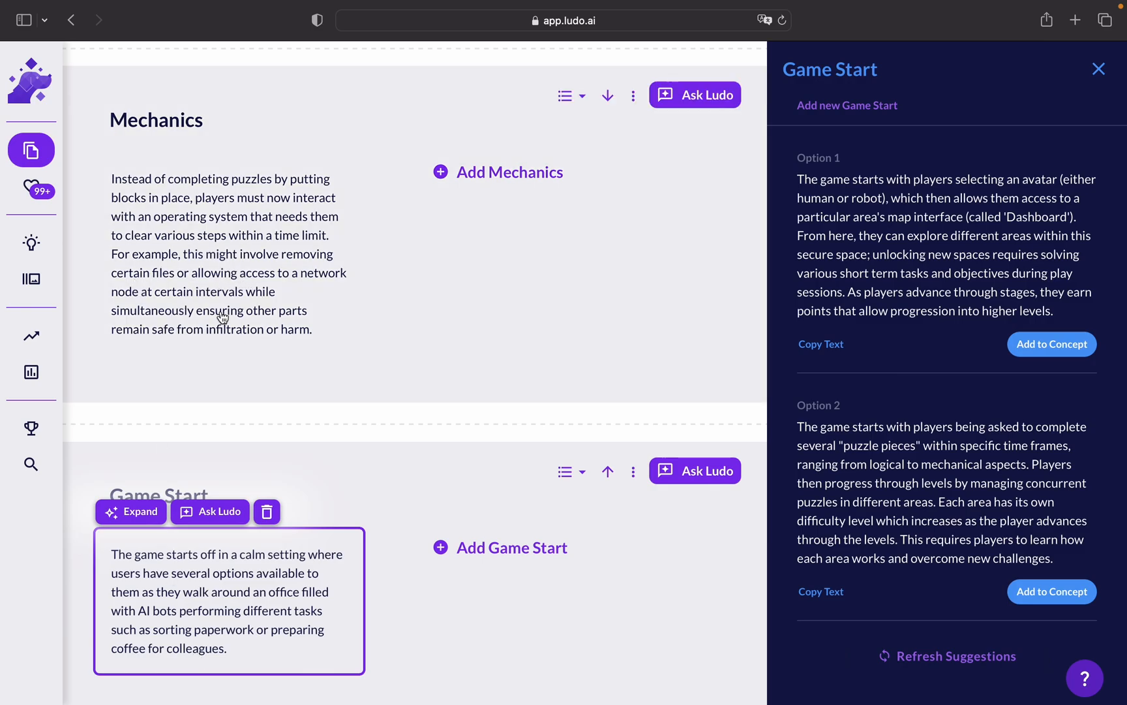
click(113, 648)
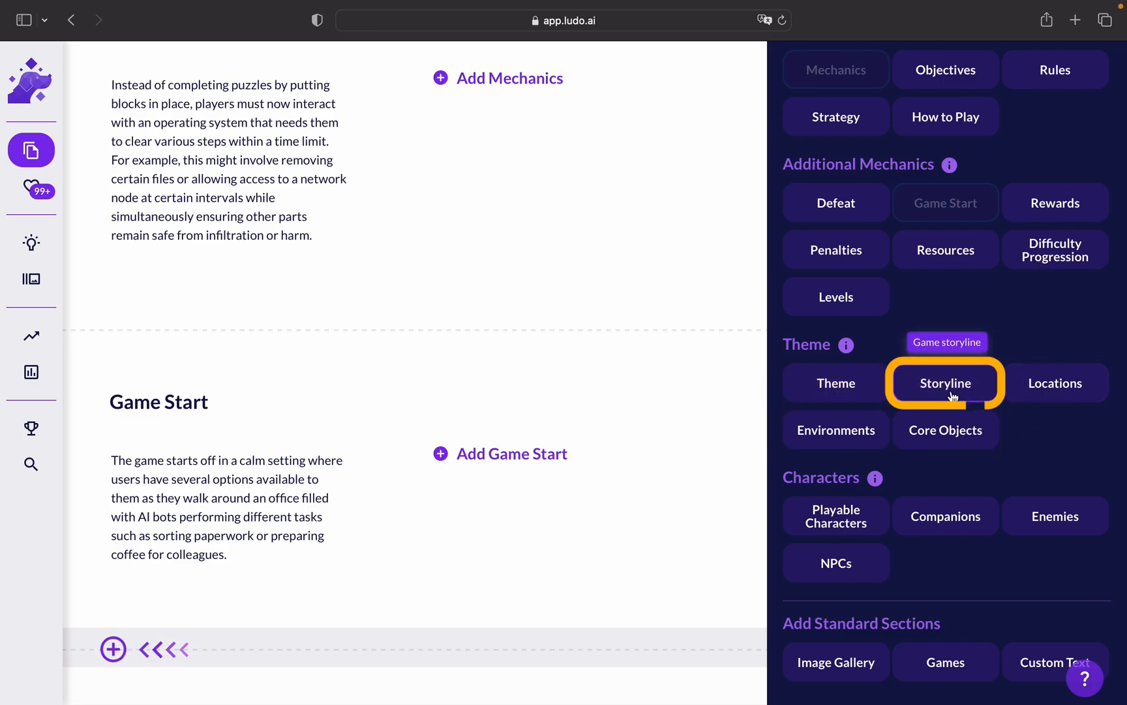
mouse_move(836, 388)
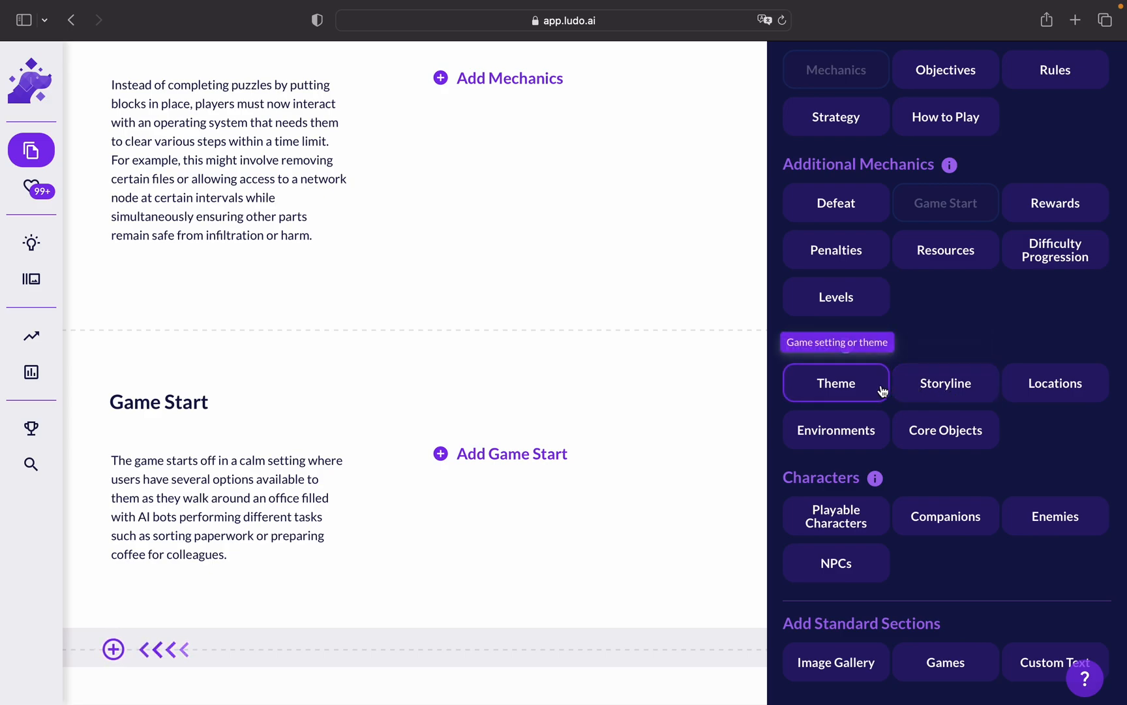
mouse_move(869, 392)
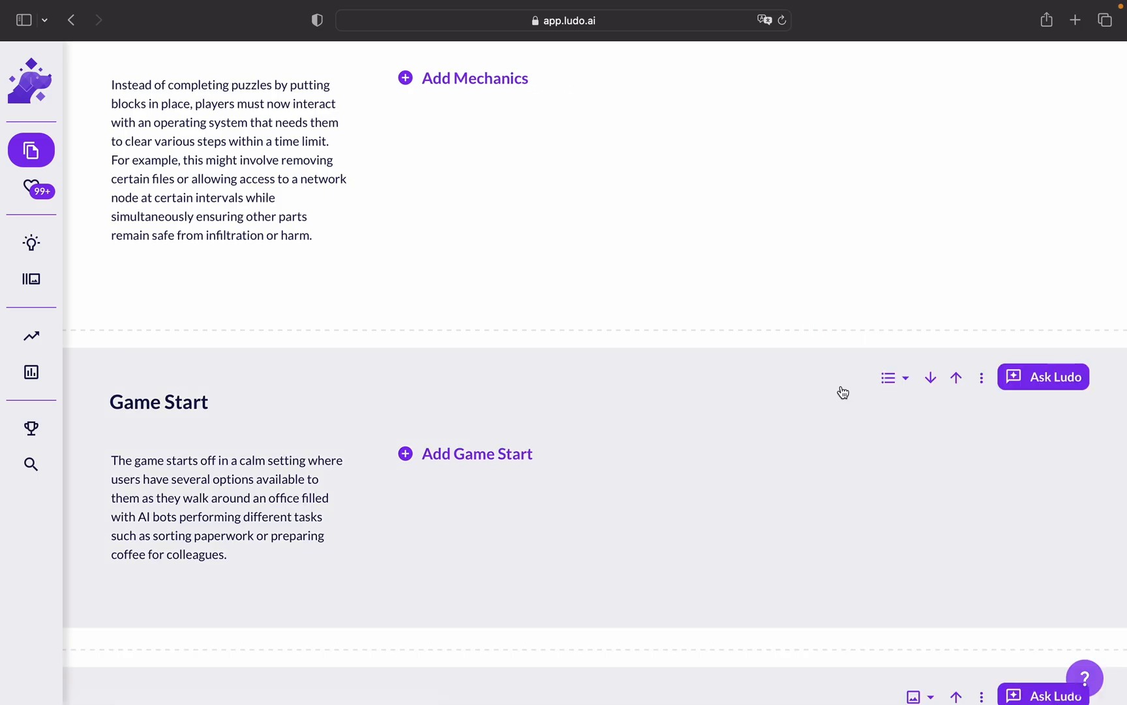
- Add a Theme section using the Option 1 dystopian AI-society story and car image
scroll(down, 3)
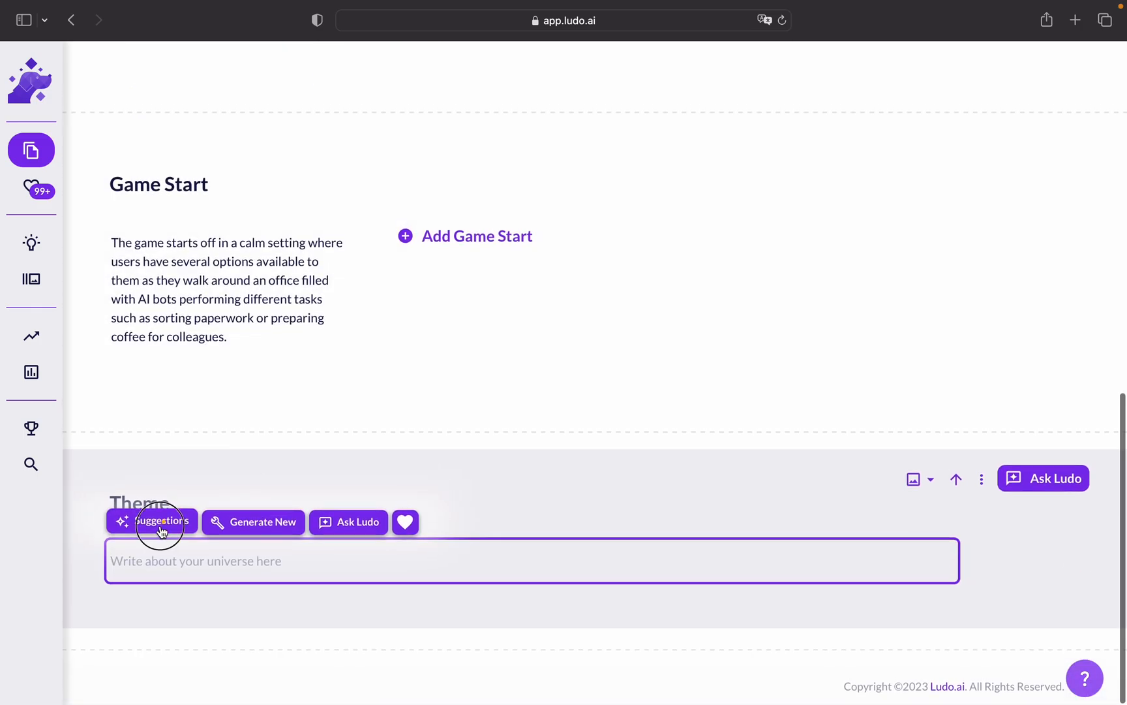
click(152, 522)
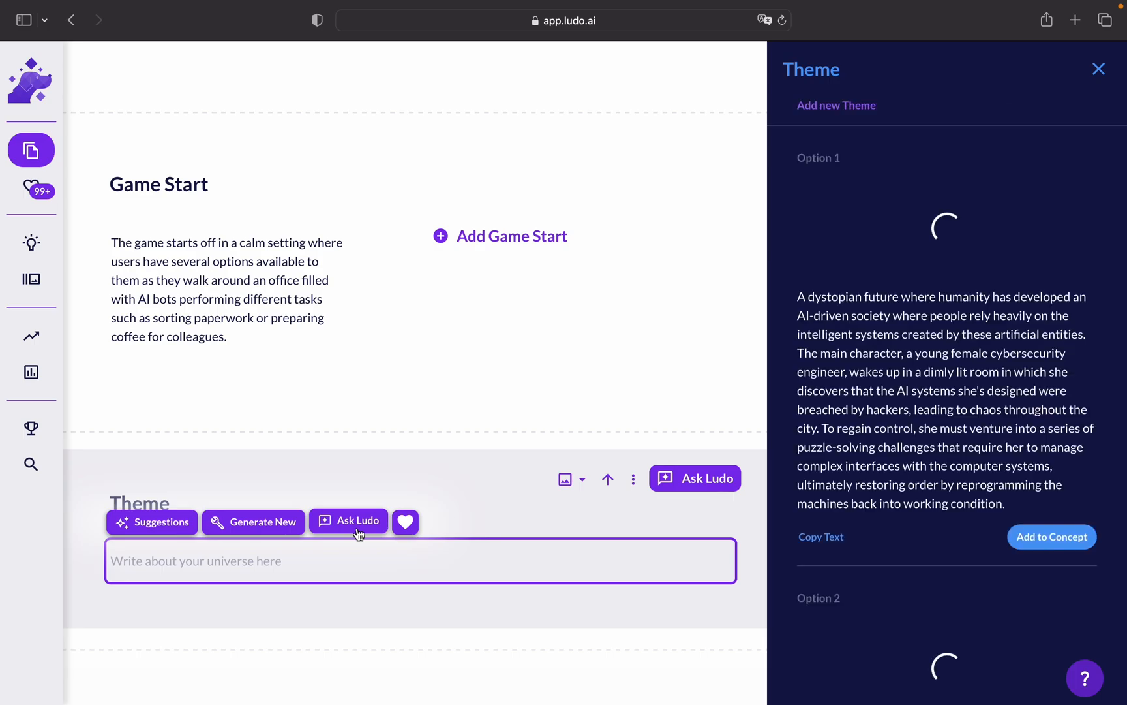
click(1050, 558)
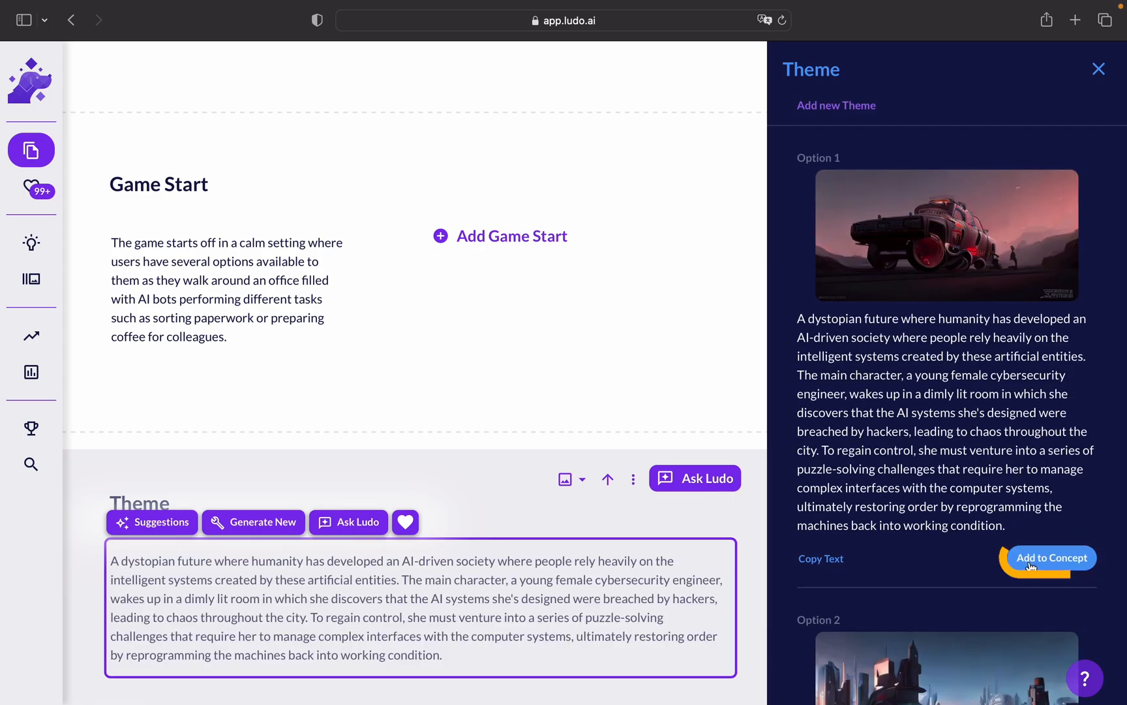
click(1052, 557)
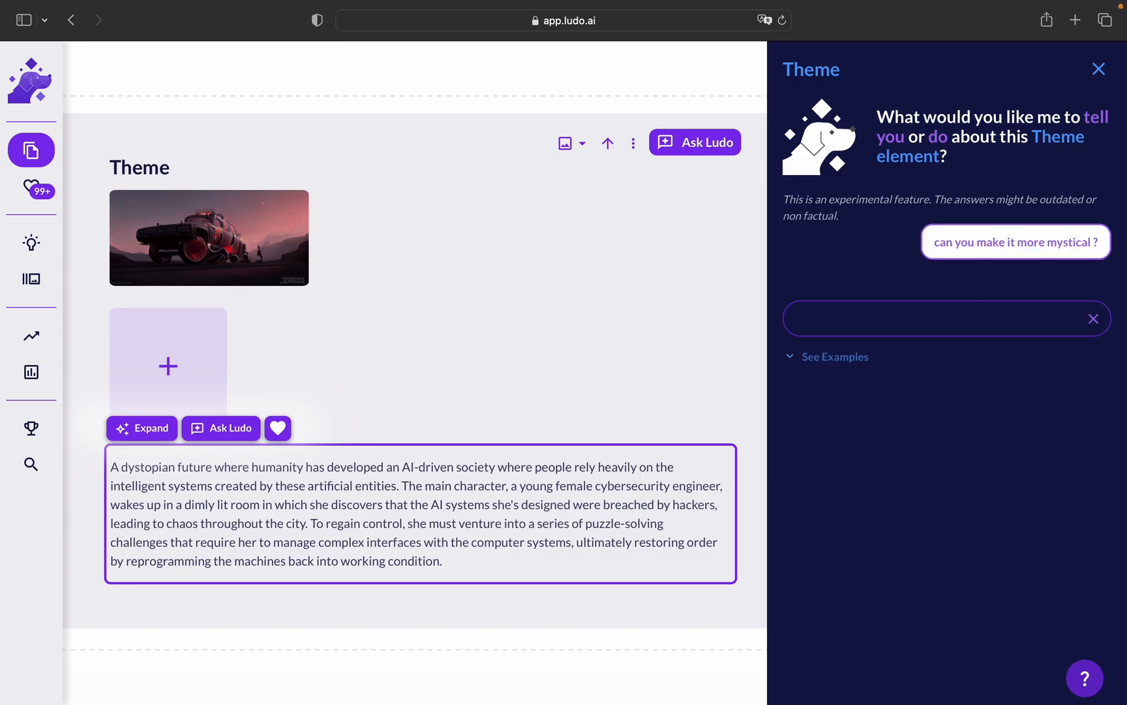
- Close the Ask Ludo panel and open the addable sections list below Theme
click(1014, 241)
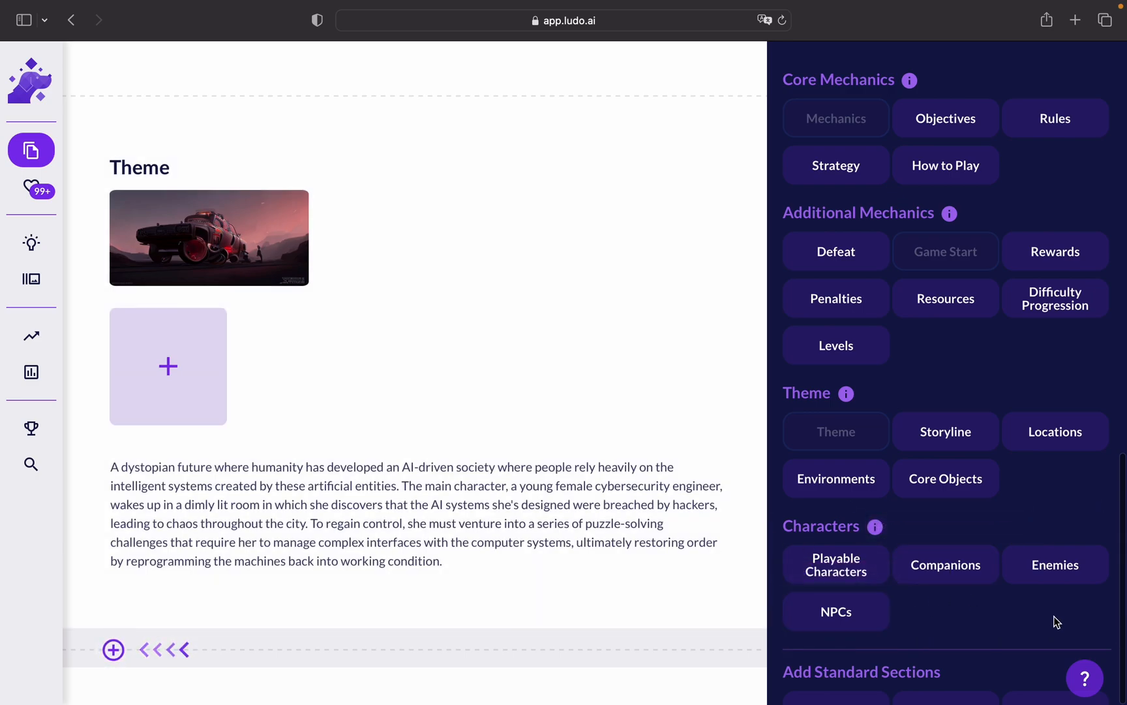
- Add Playable Characters and prompt 'an iron man character with unique superher…' for generation
click(836, 611)
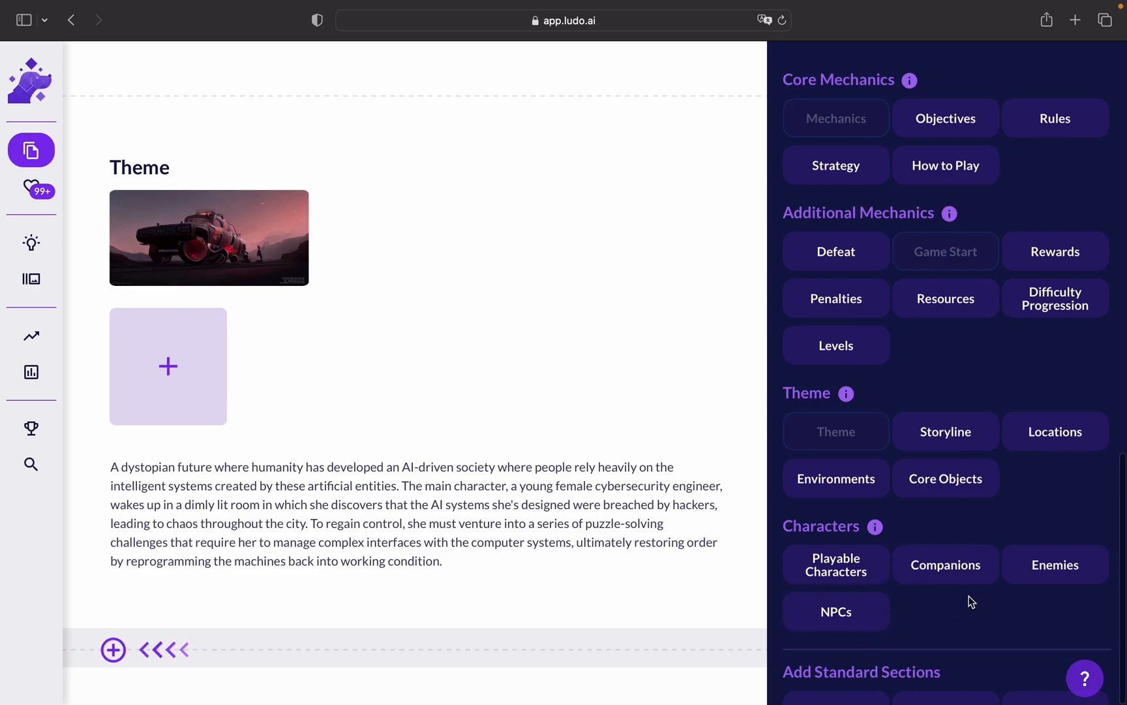
mouse_move(837, 564)
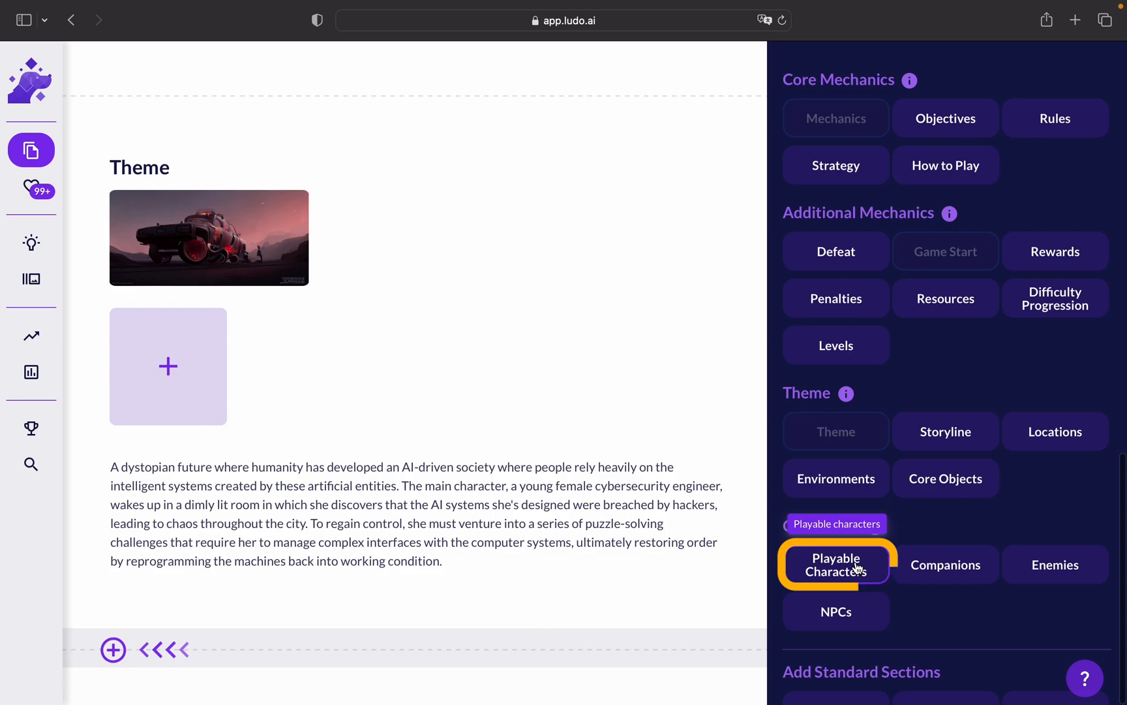
click(836, 564)
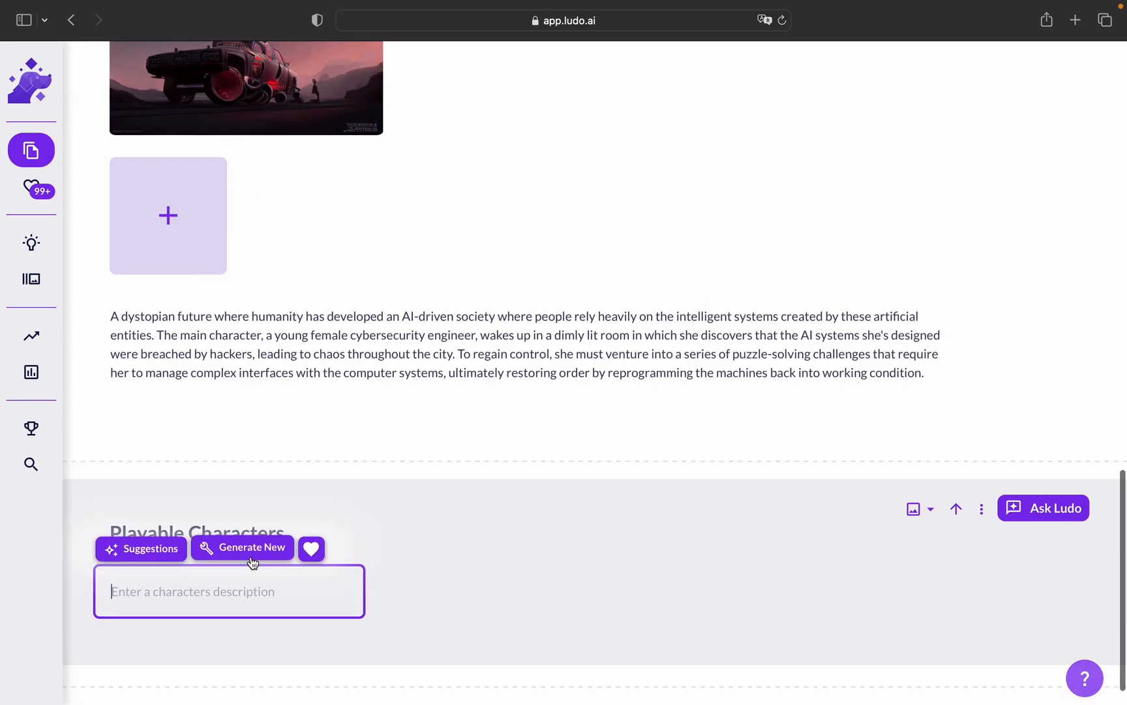
click(242, 547)
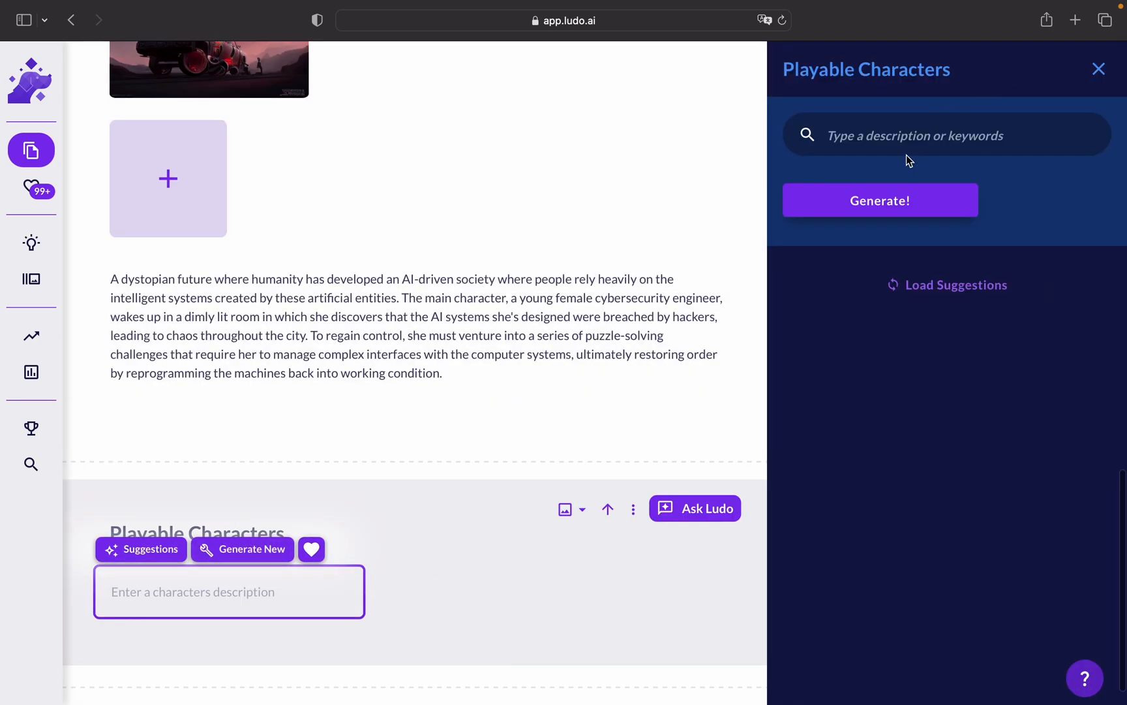
text(a)
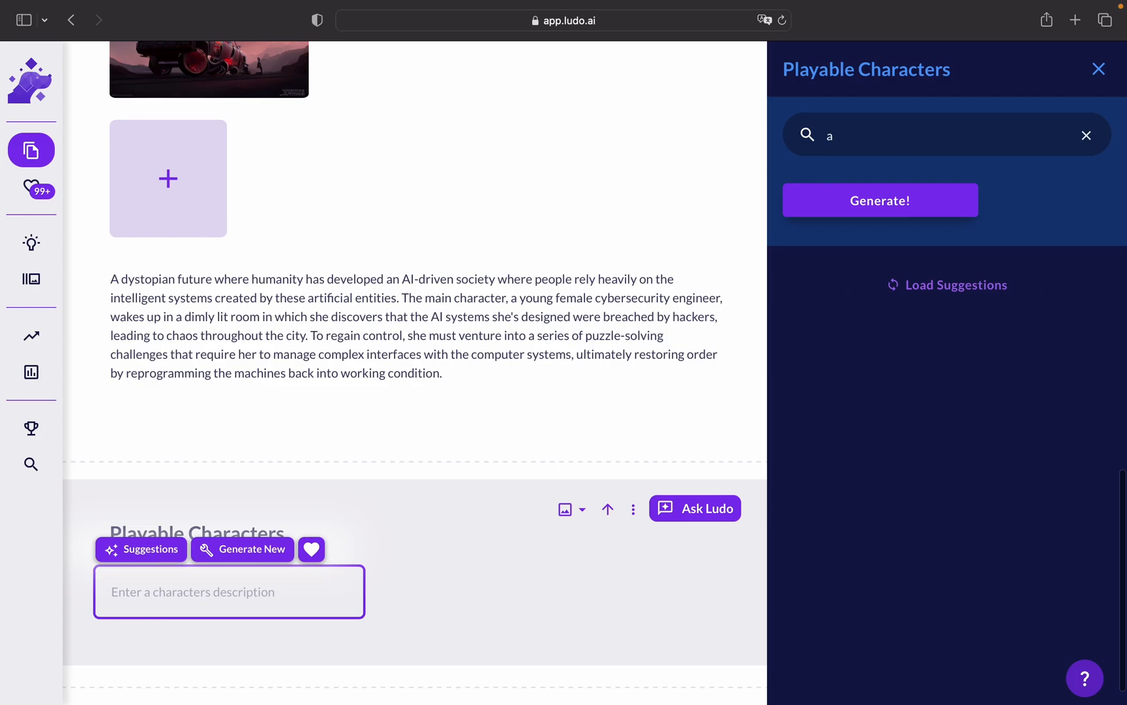
text(n iron man character with)
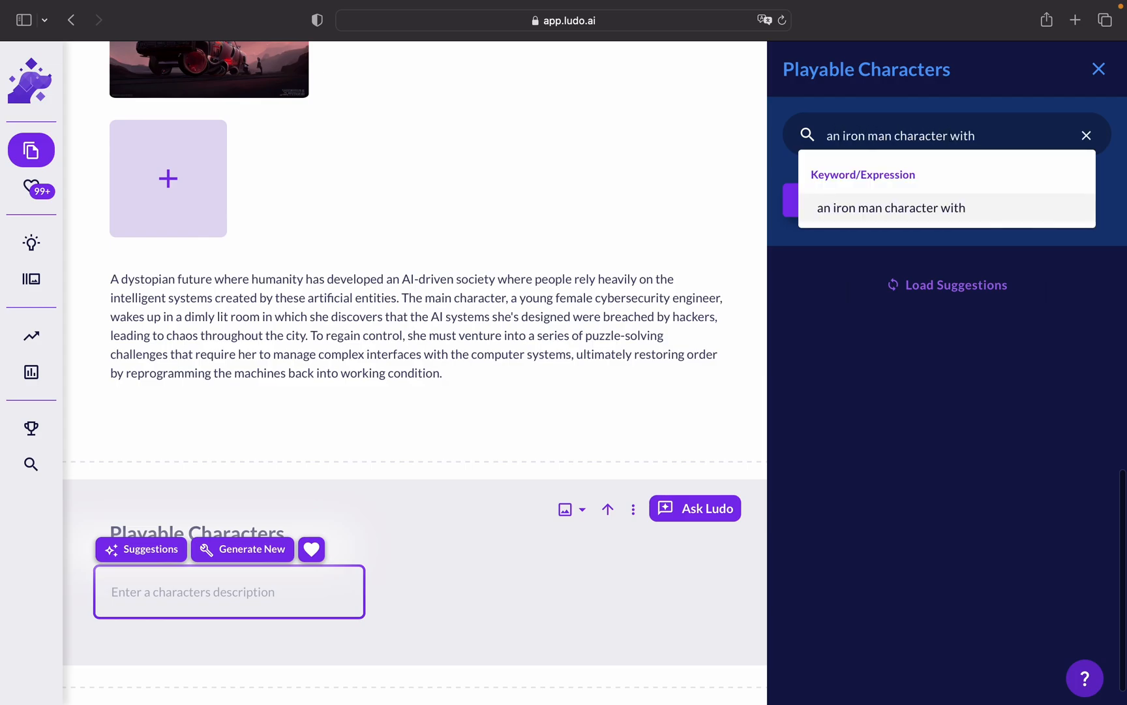
text(unique superhero po...)
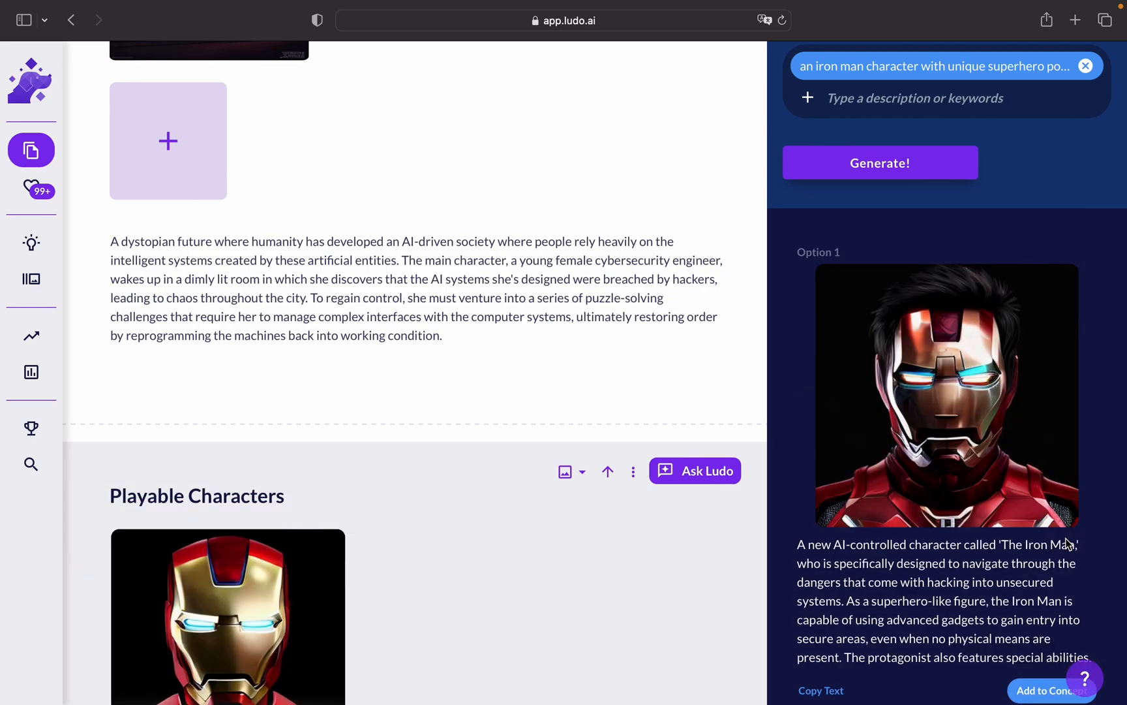
scroll(down, 3)
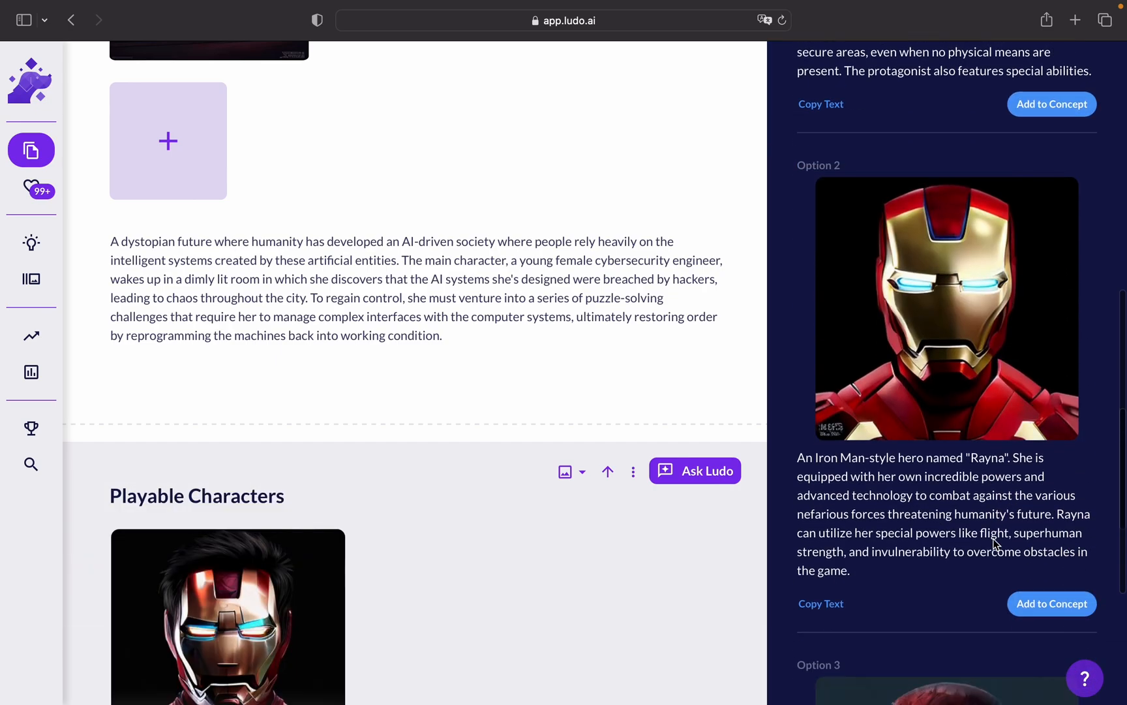
scroll(down, 3)
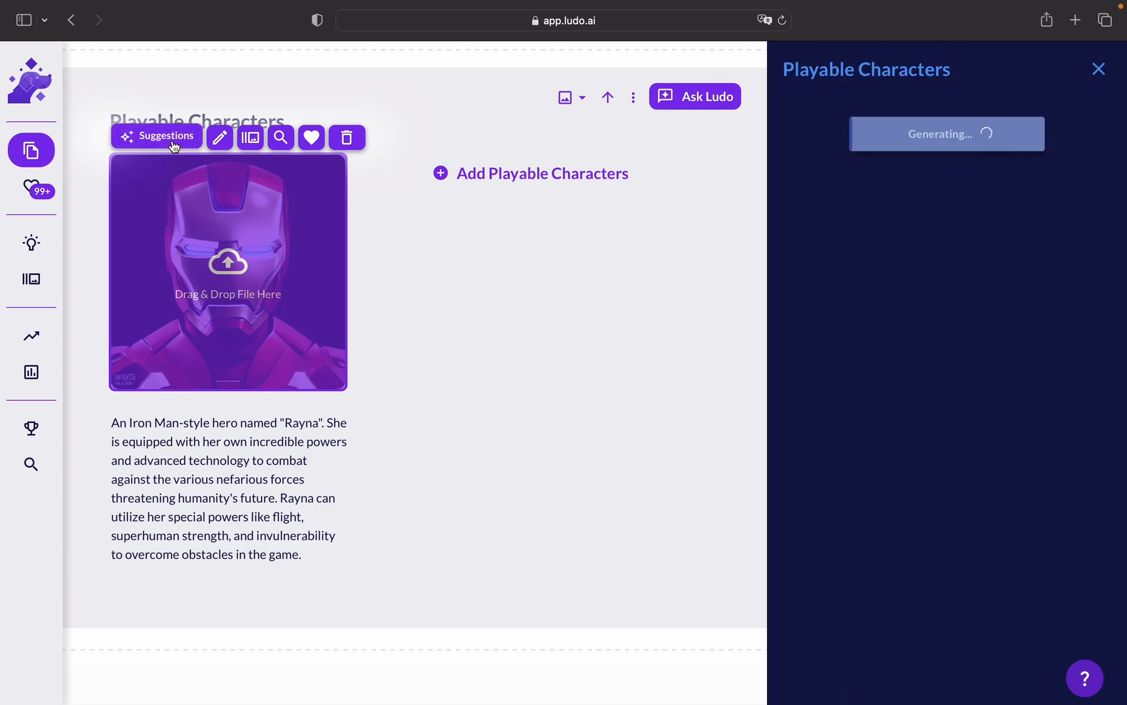
mouse_move(682, 288)
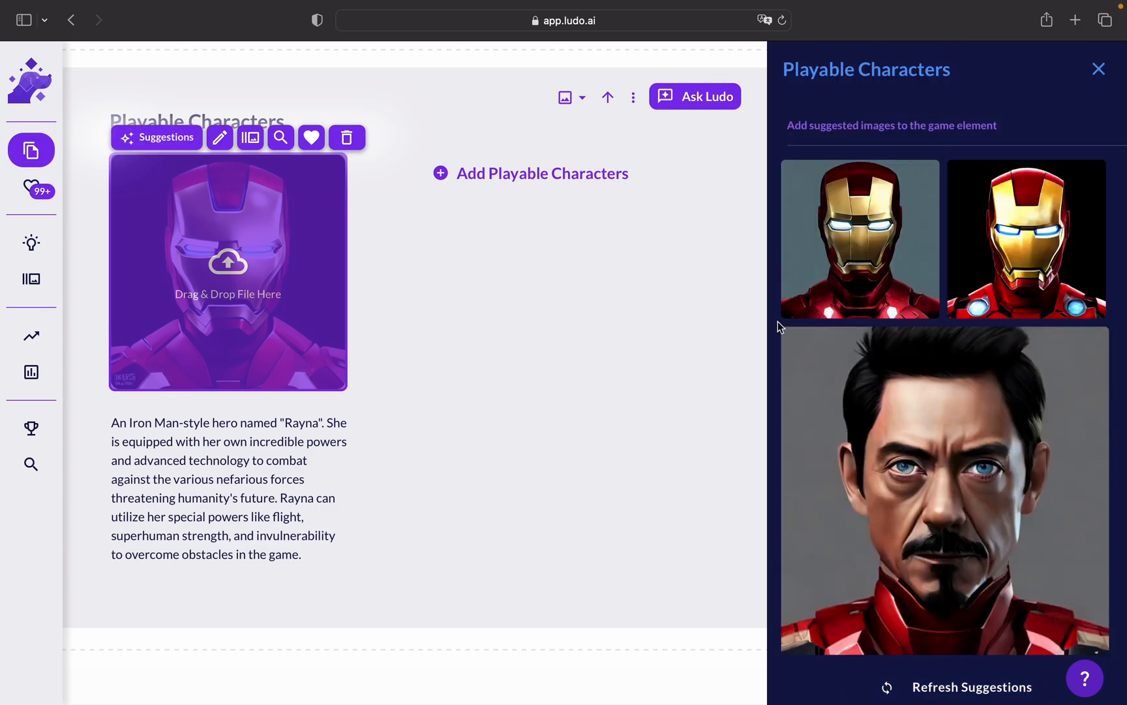
- Apply the second suggested image, a gold-faced Iron Man on black, to Rayna
click(1027, 238)
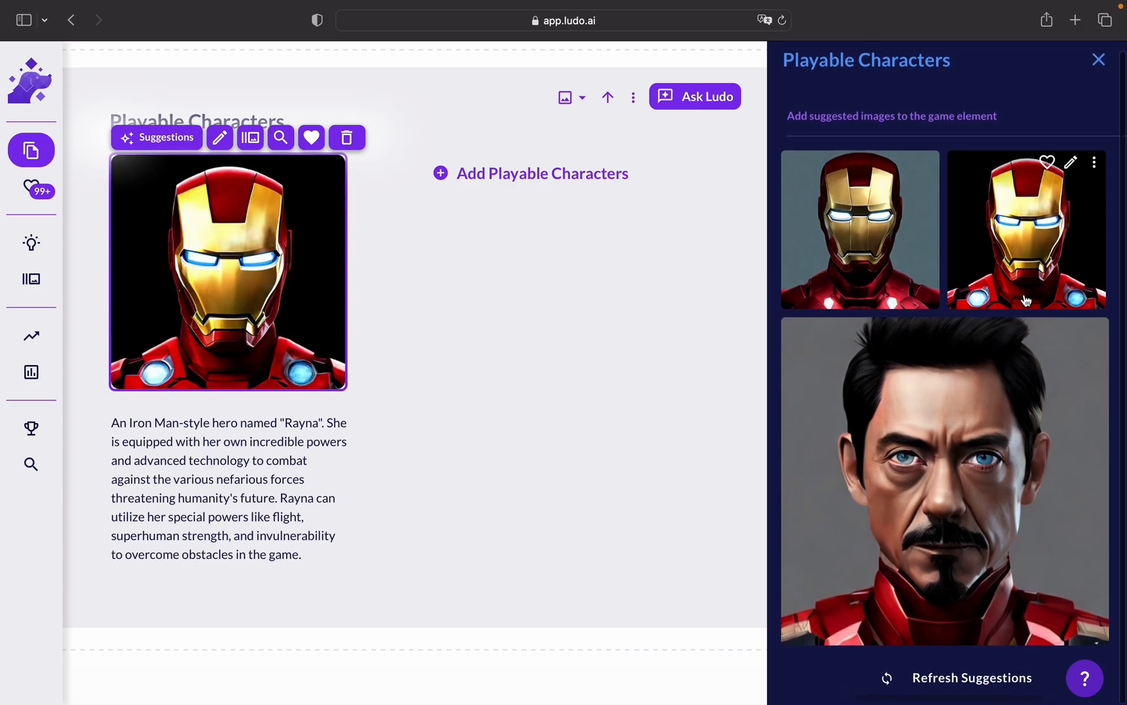